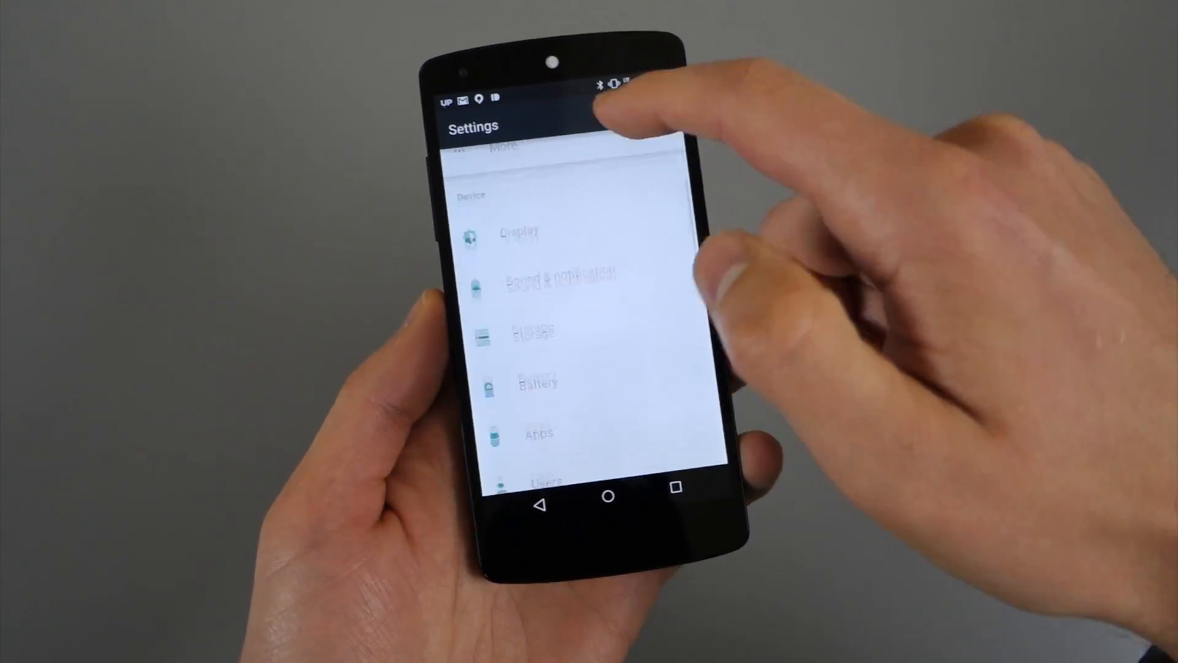
Scroll down the Settings list and open Security.
scroll("down", 3)
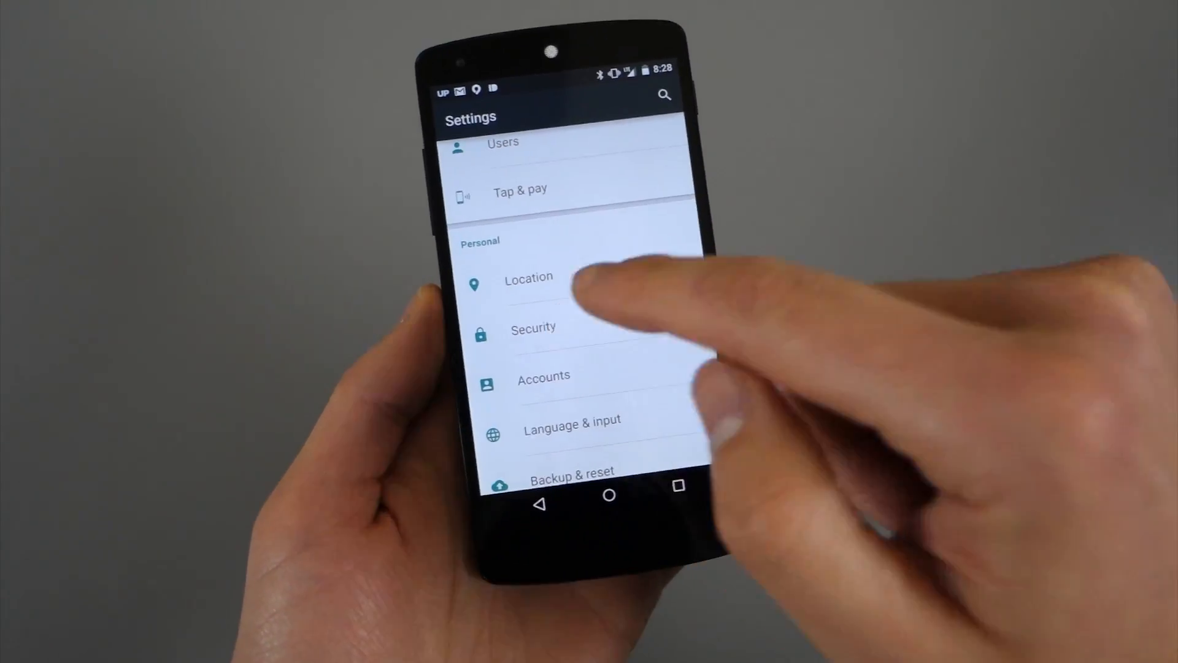
left_click(533, 328)
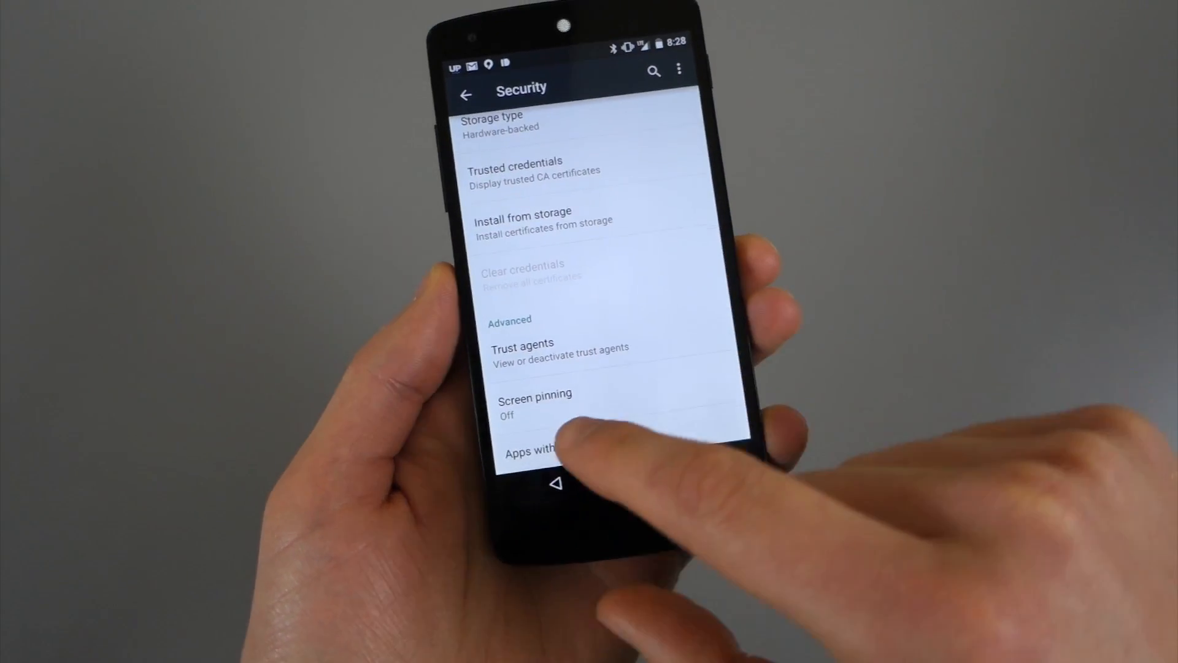
Turn Screen pinning on in Security settings, then return to the home screen.
left_click(535, 398)
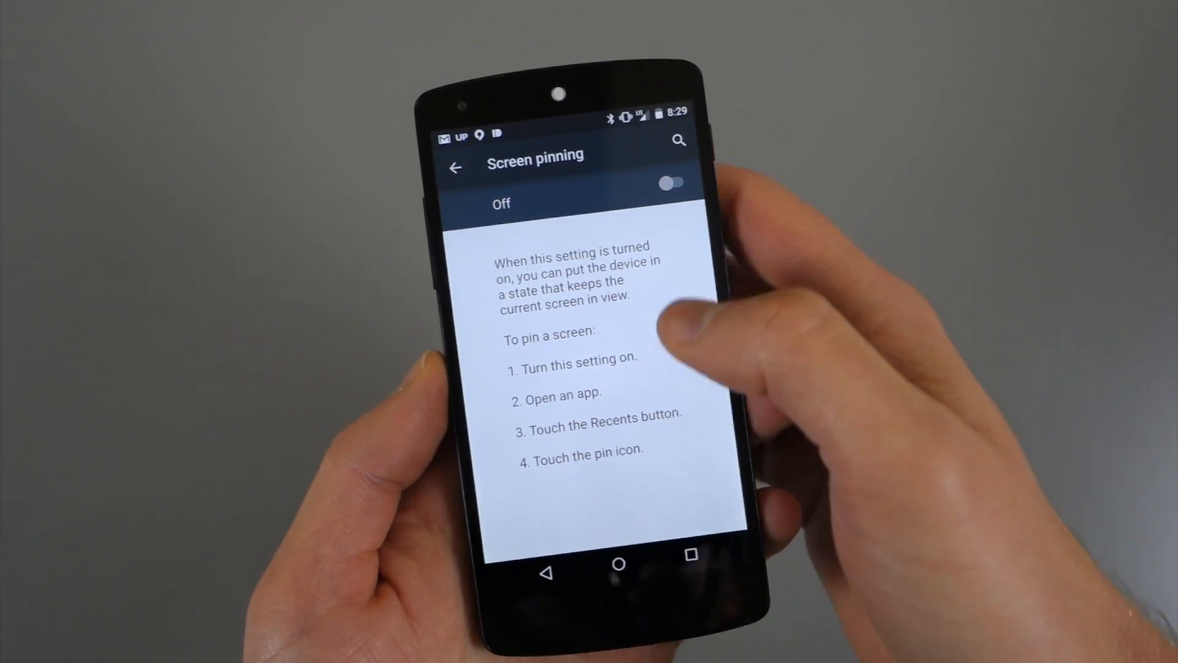
left_click(670, 183)
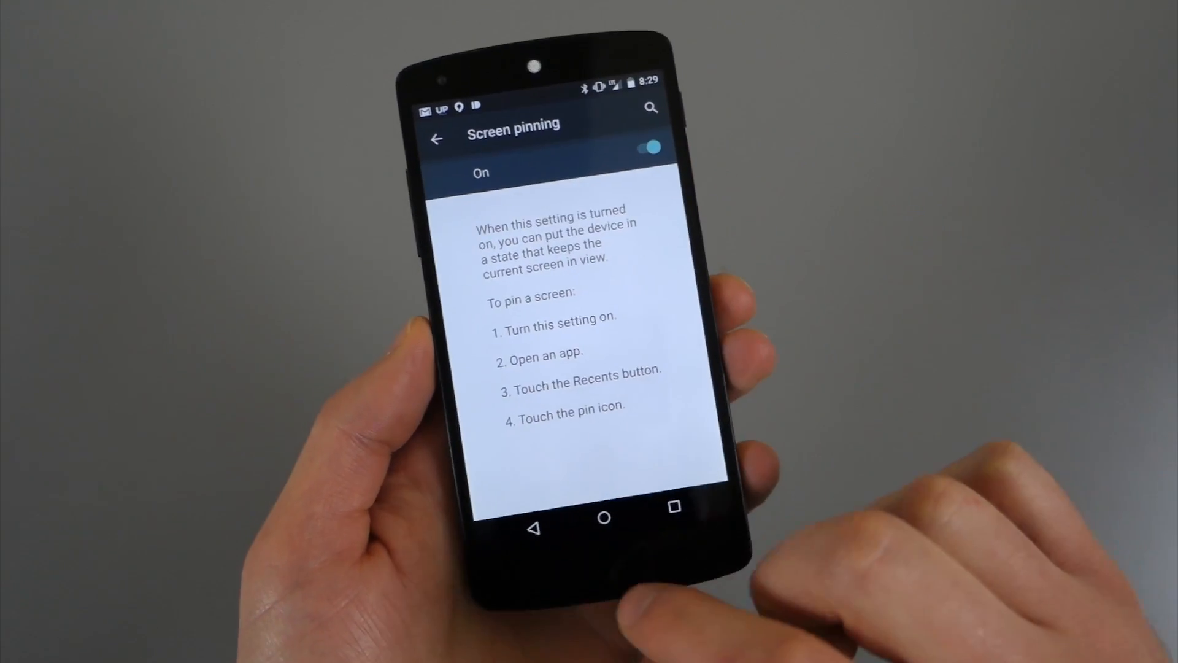
left_click(603, 516)
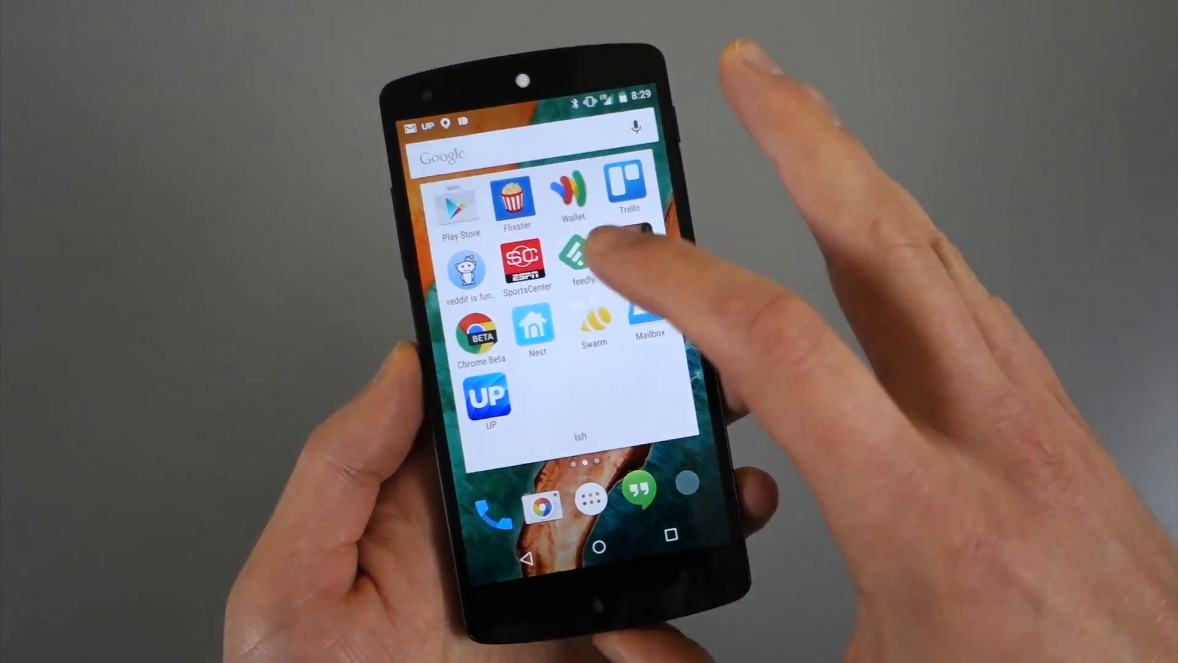
Launch the ESPN SportsCenter app from the home screen folder.
left_click(524, 270)
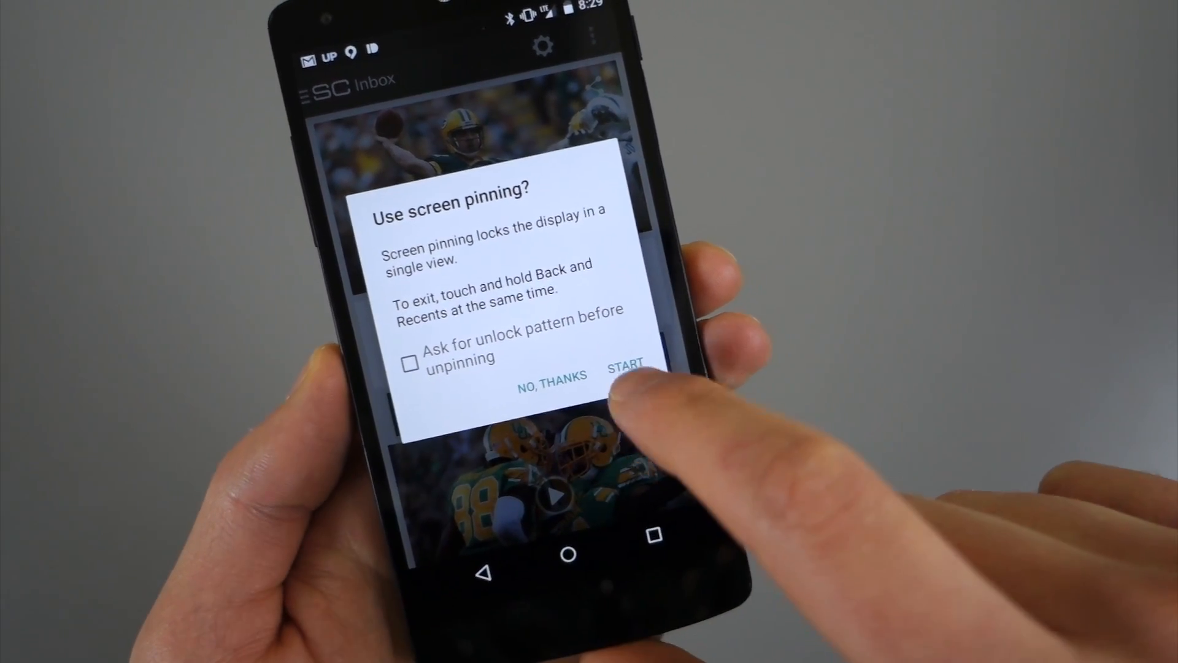
left_click(625, 367)
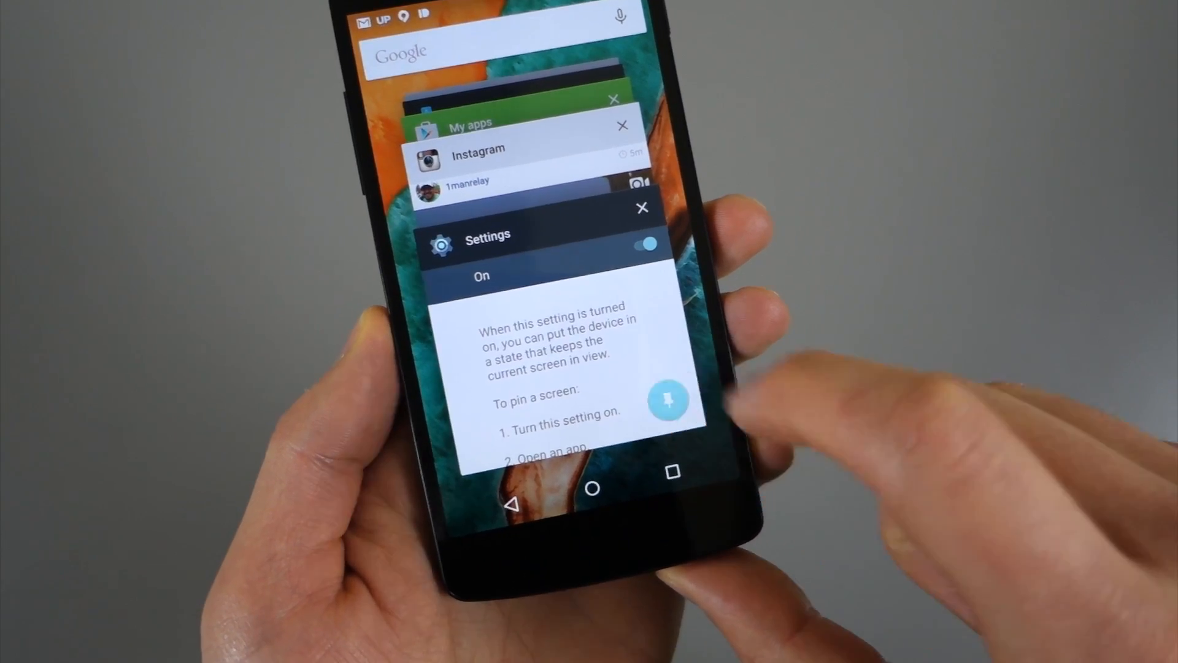
Pin the Settings screen and confirm with START, then try leaving it.
left_click(640, 243)
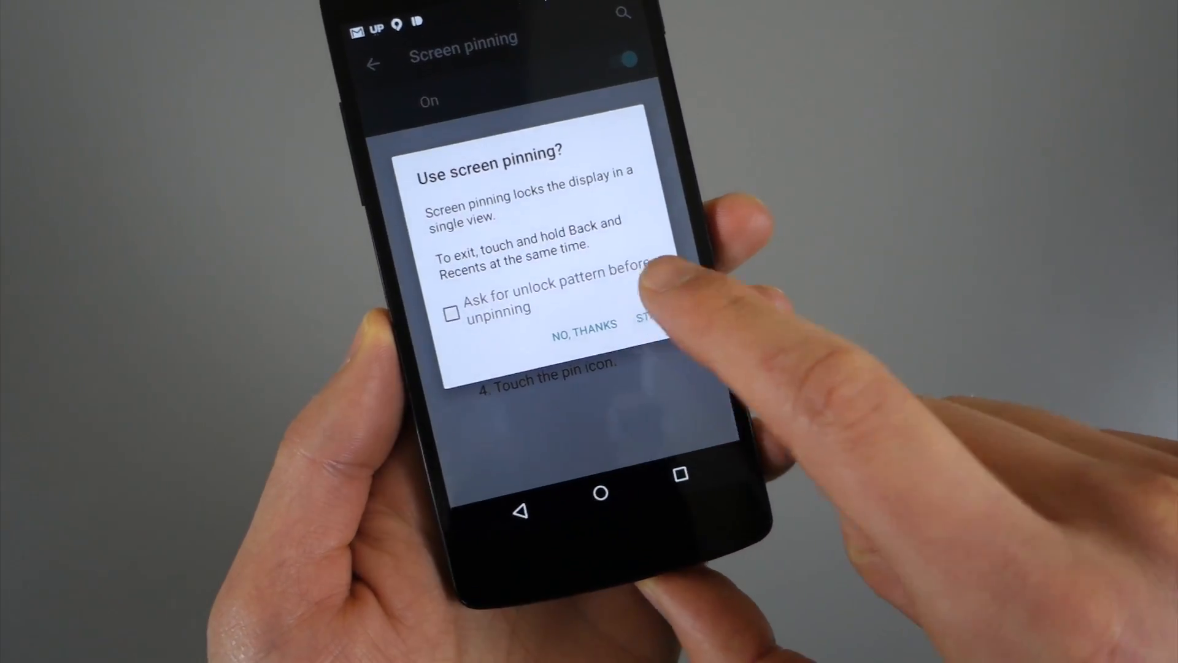
left_click(648, 318)
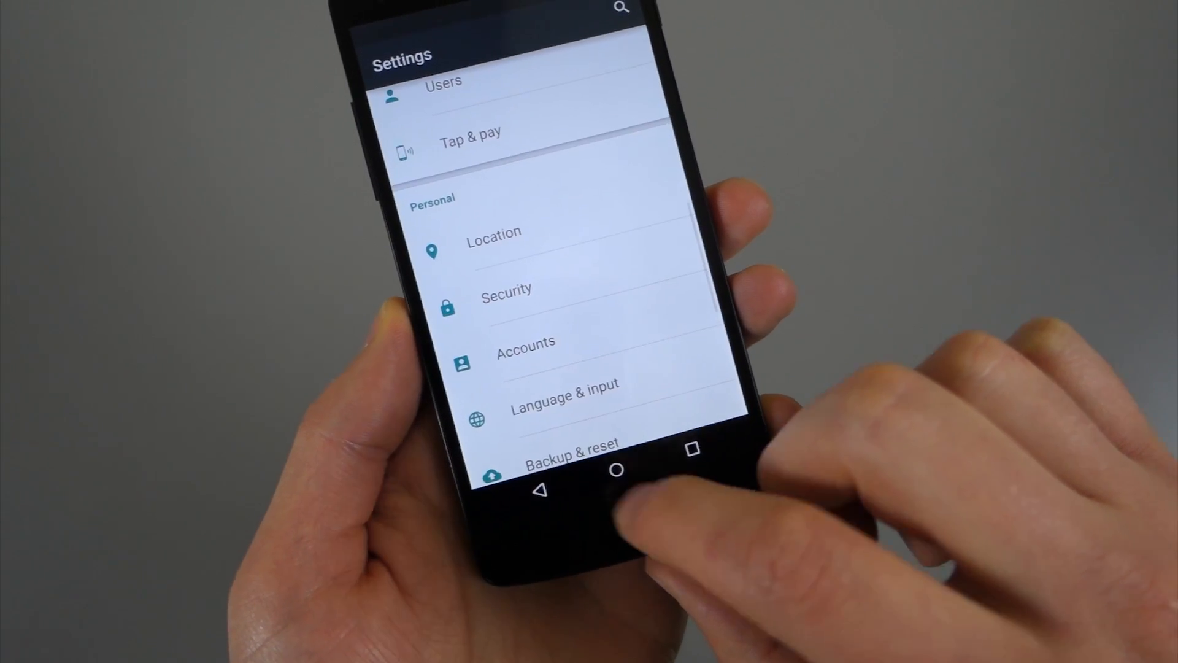
left_click(616, 468)
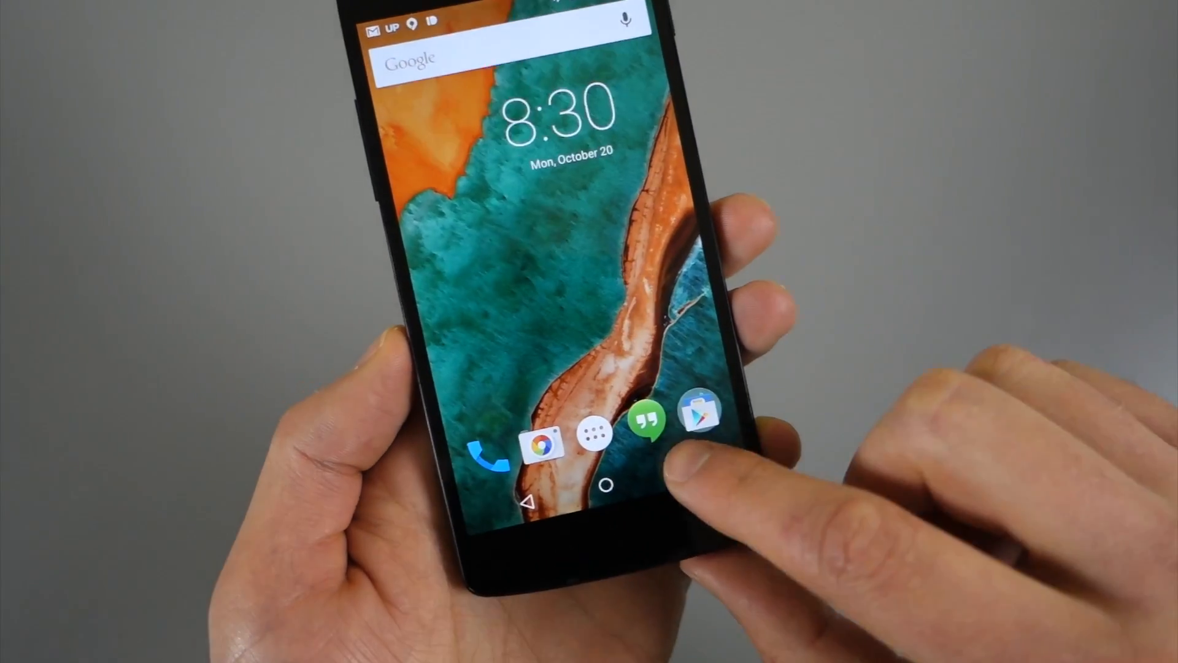
Show the recent apps overview from the home screen.
left_click(700, 413)
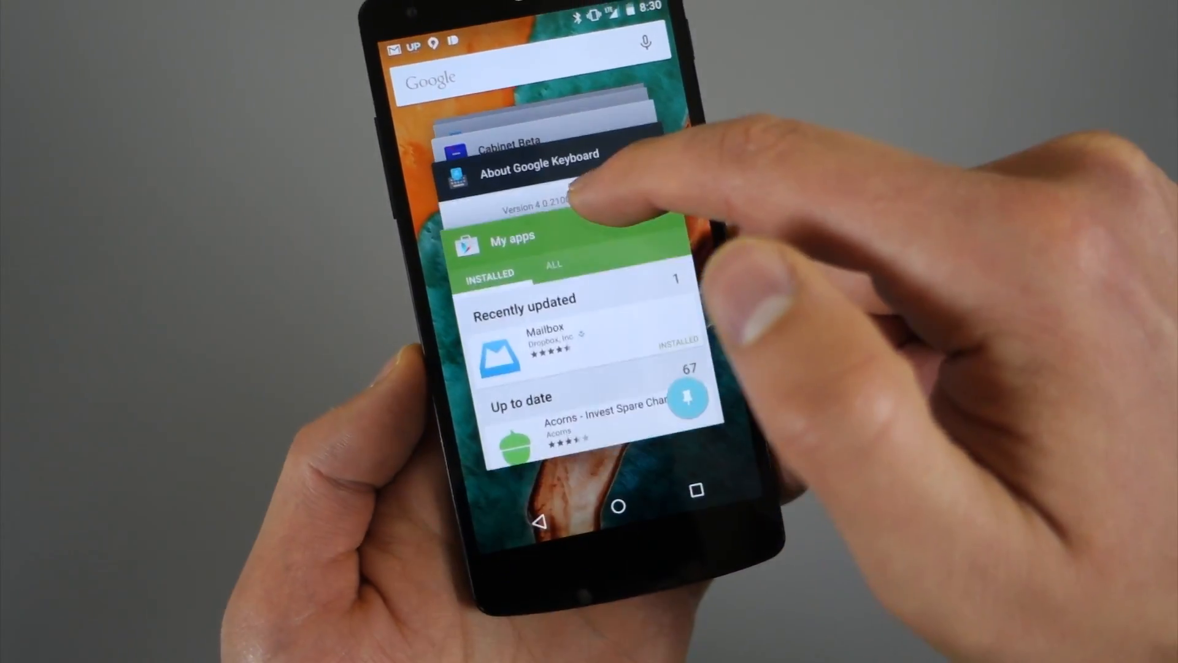